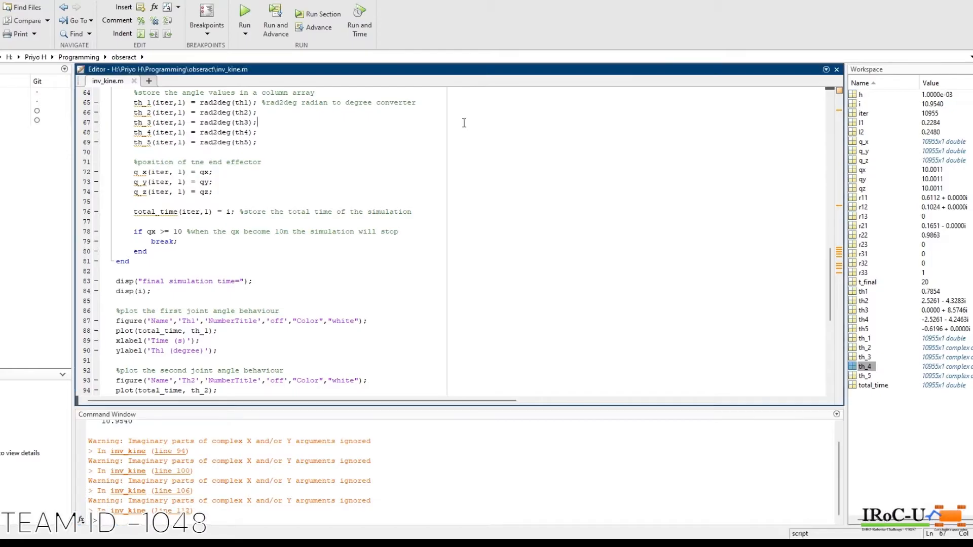
- Review the plotting section of inv_kine.m and run the script to plot the joint angles
scroll(down, 3)
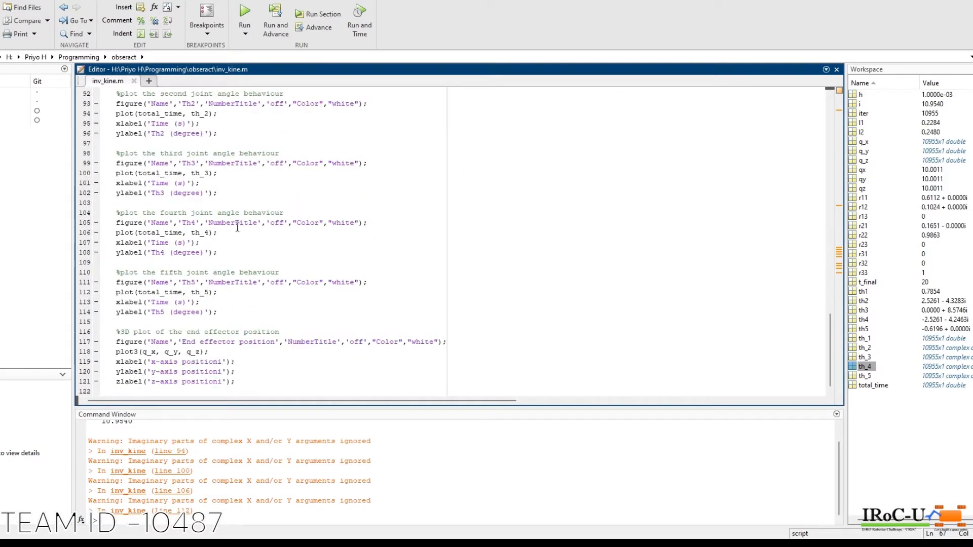
scroll(up, 3)
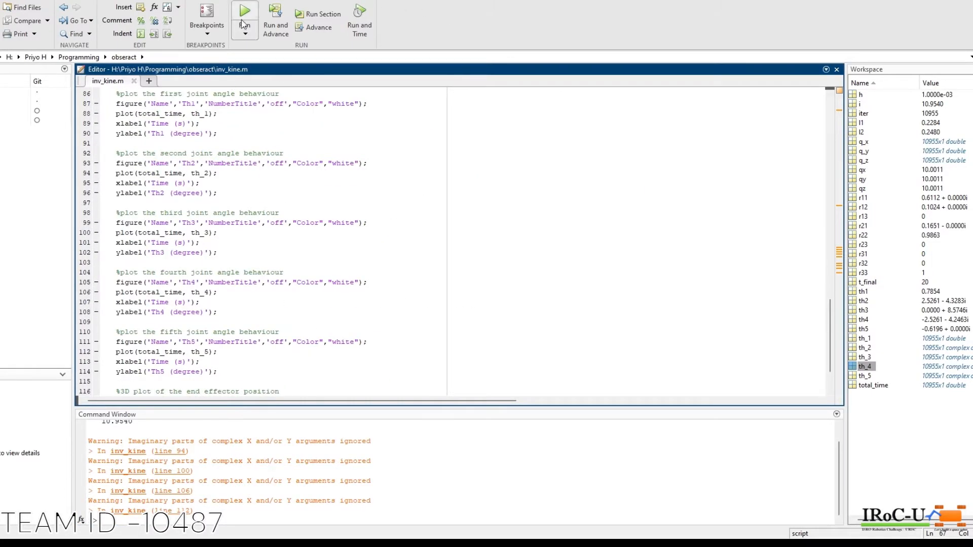
click(244, 10)
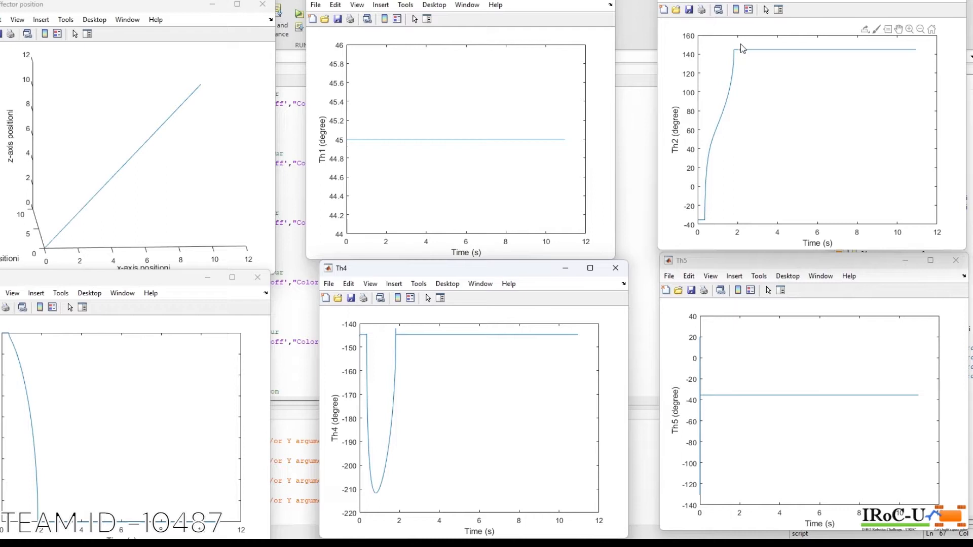
mouse_move(112, 397)
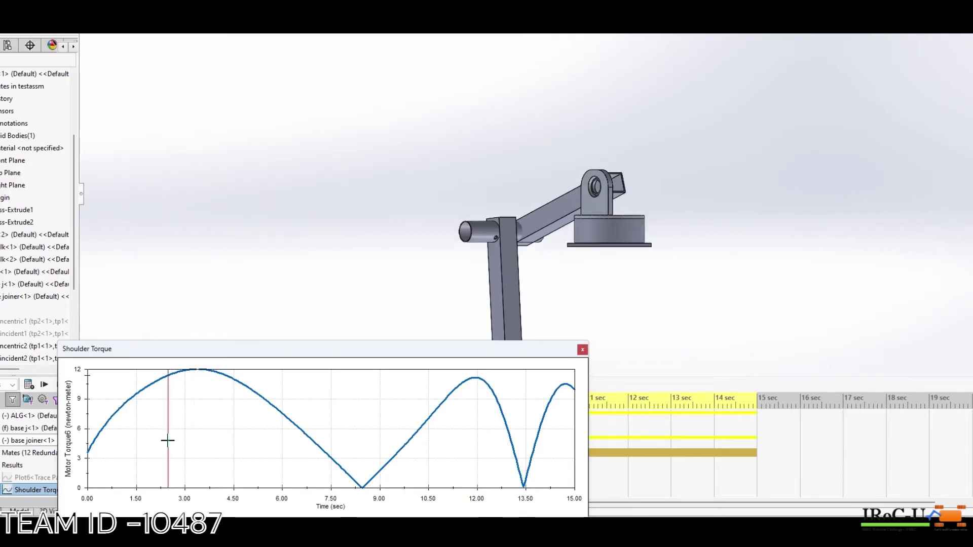
- Close the Shoulder Torque plot window after reviewing the curve
click(582, 350)
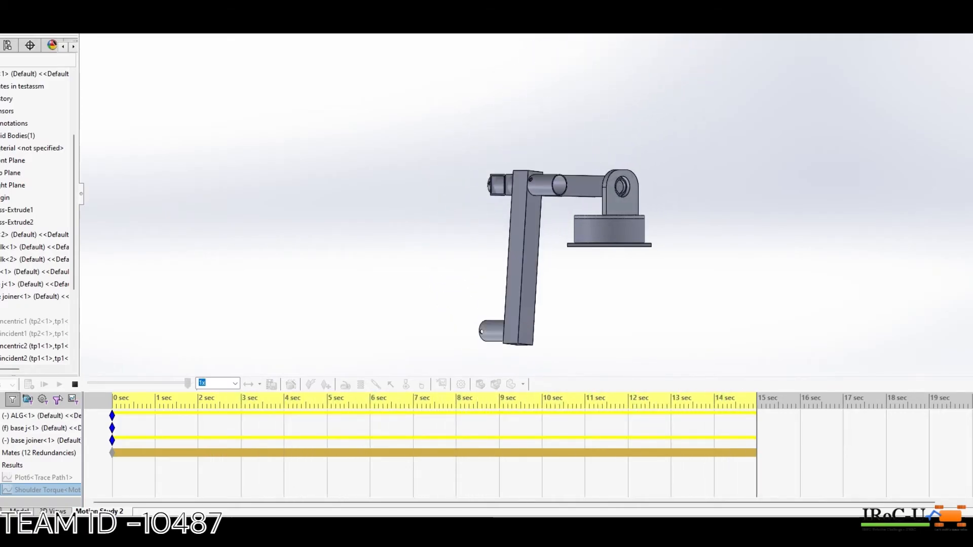
- Show the Shoulder Torque plot again, then convert the shield schematic to PCB with 'No, Keep Going'
right_click(42, 490)
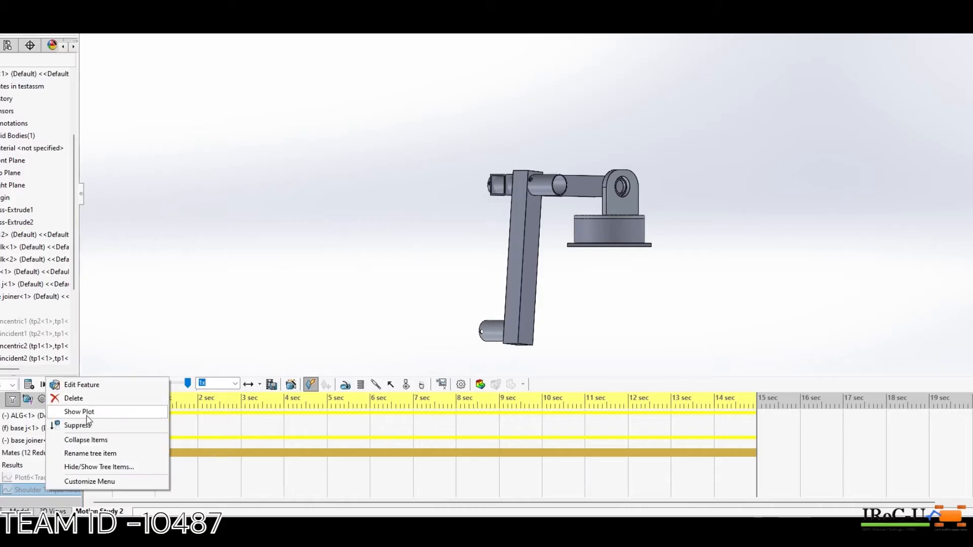
click(79, 411)
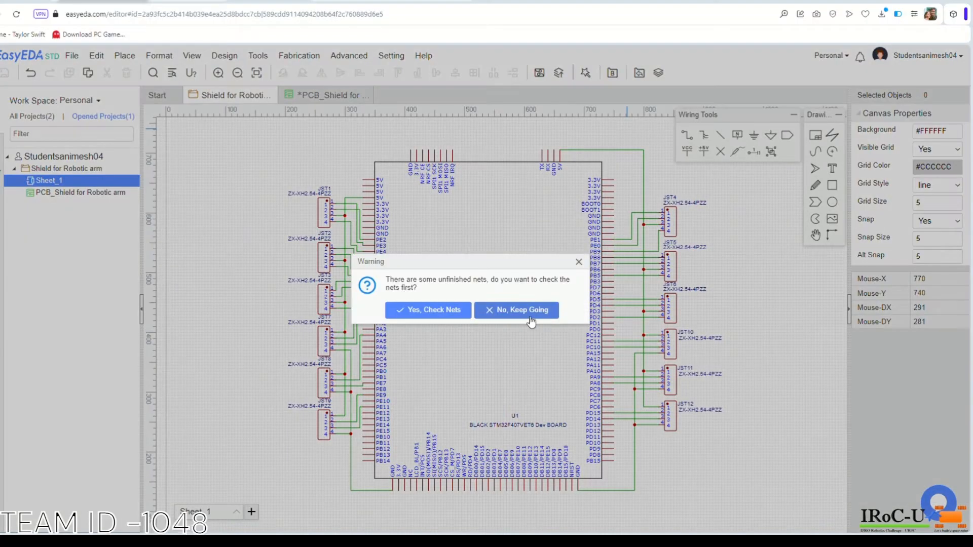
click(522, 310)
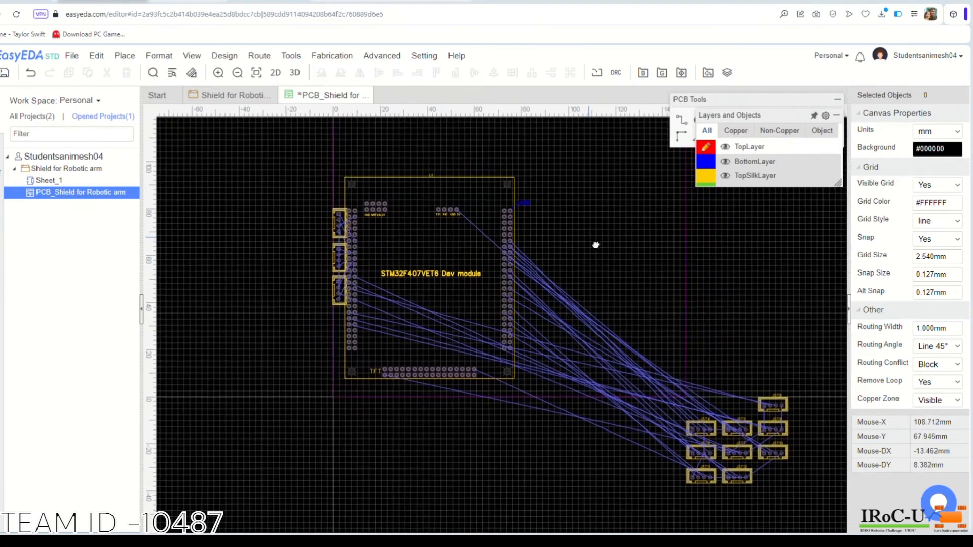
- Move a JST connector footprint beside the STM32 module's left header and bring up Setting
click(773, 404)
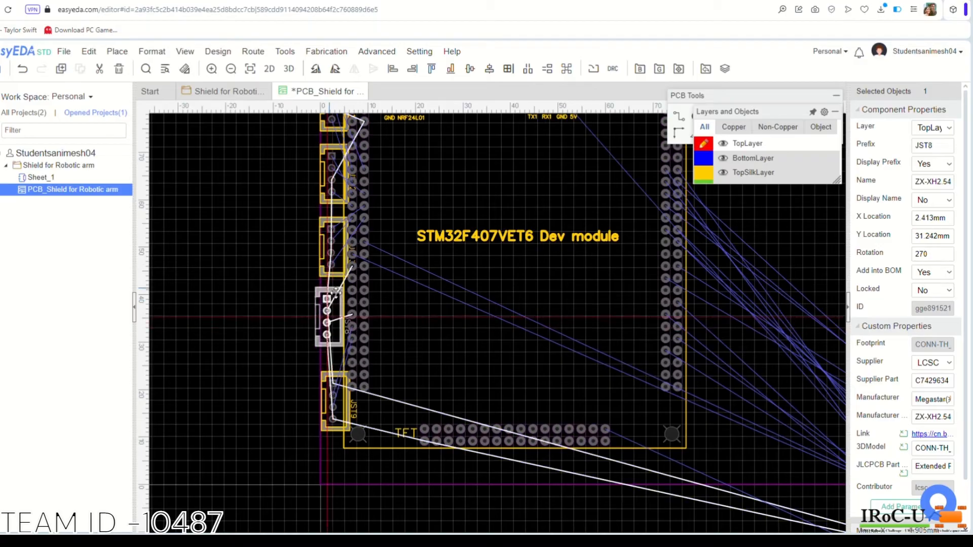
click(422, 53)
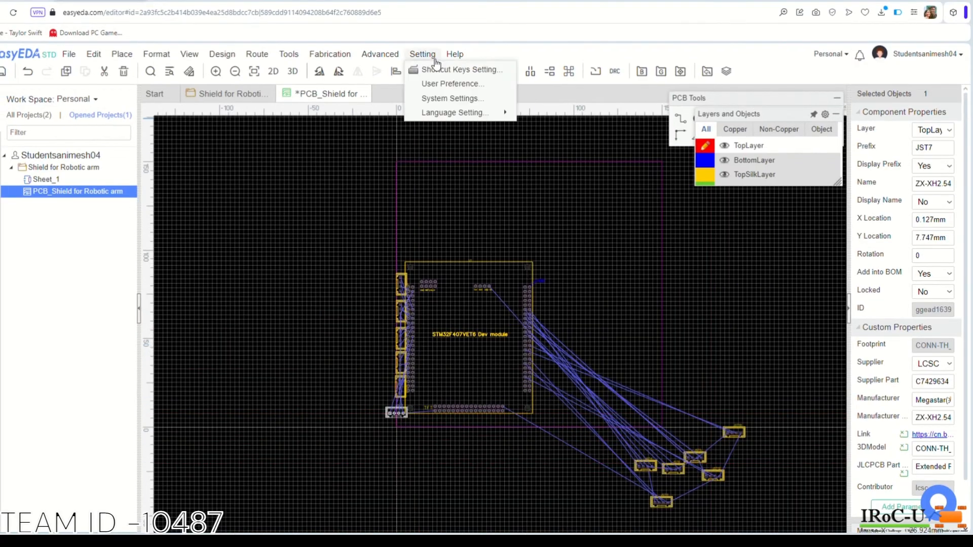